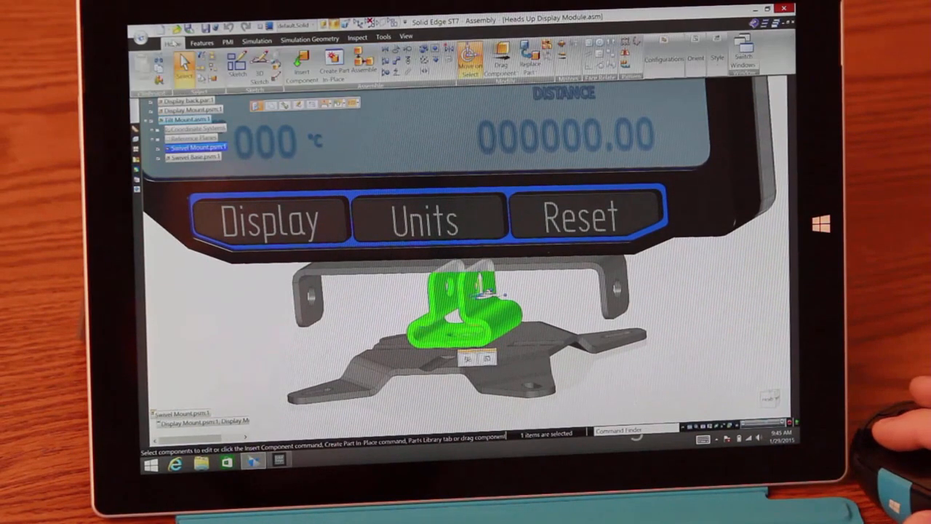
# - Begin in-place editing of Swivel Mount_rev2.psm in Synchronous Sheet Metal
pyautogui.click(531, 61)
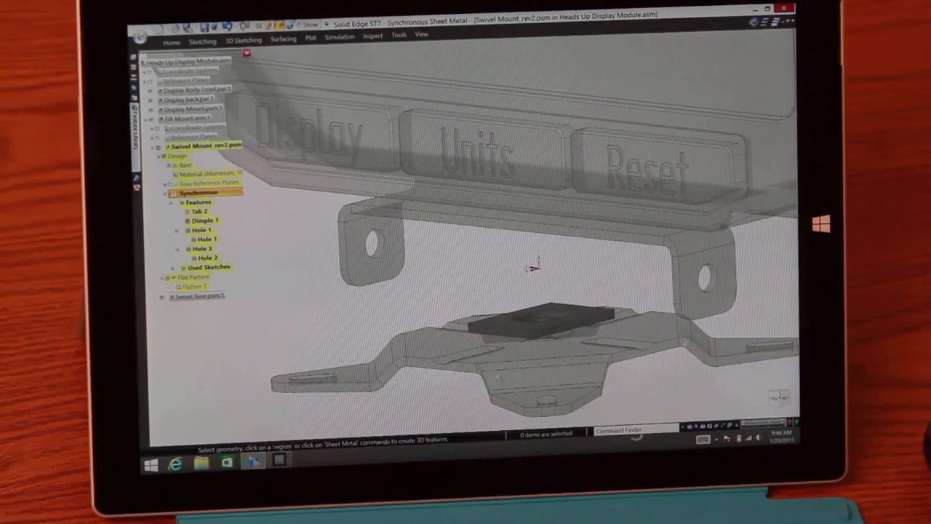
# - Raise Flange 5 and Flange 6 from the plate's end edges to form the bracket
pyautogui.click(555, 332)
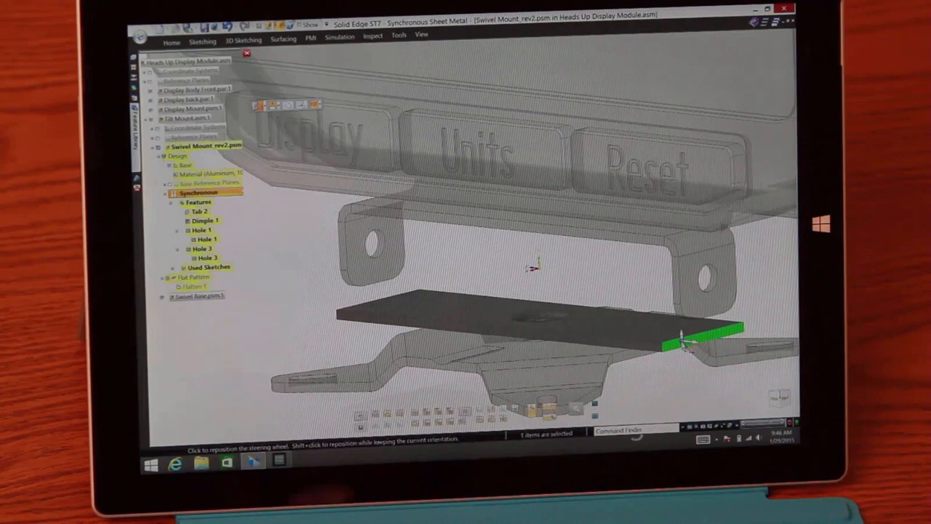
pyautogui.click(400, 301)
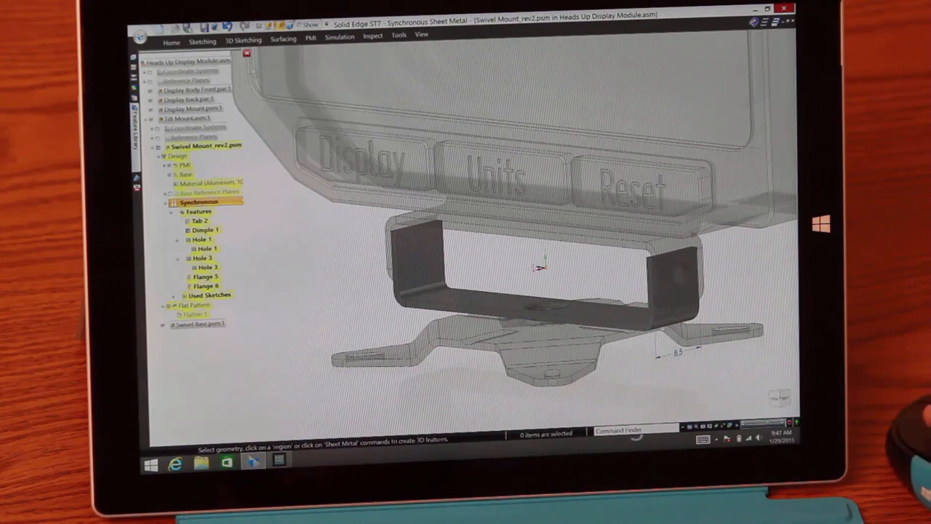
# - Round the flange corners with Break Corner 1 from the Sheet Metal group
pyautogui.click(171, 41)
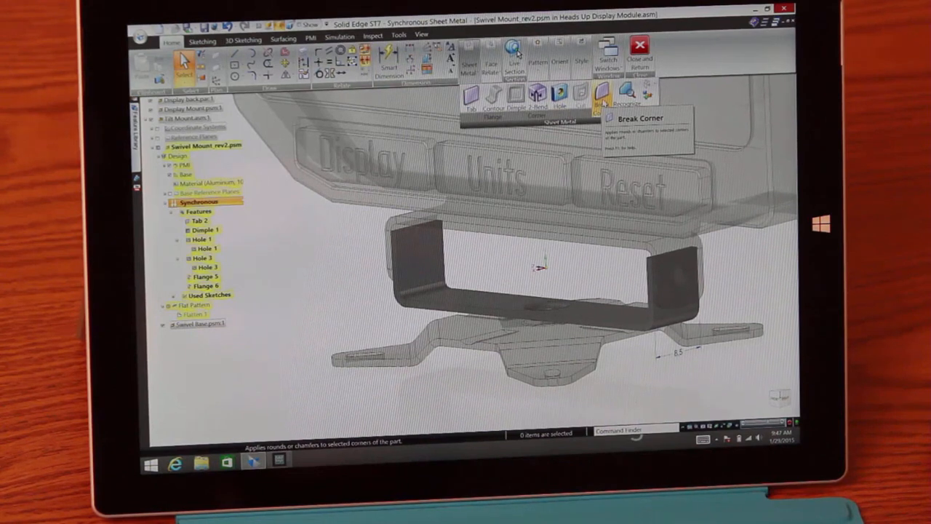
pyautogui.click(602, 99)
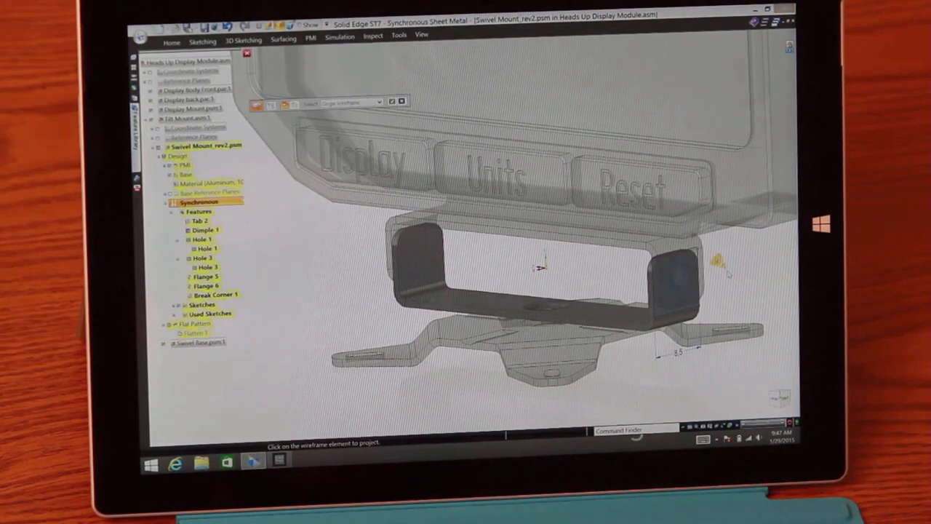
# - Cut the circular sketch region through the flange as a hole
pyautogui.click(676, 283)
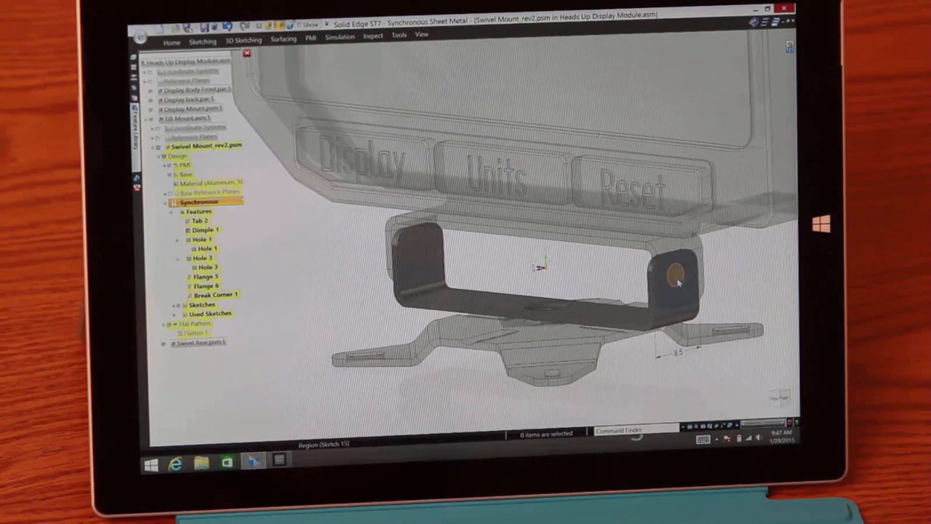
pyautogui.click(672, 279)
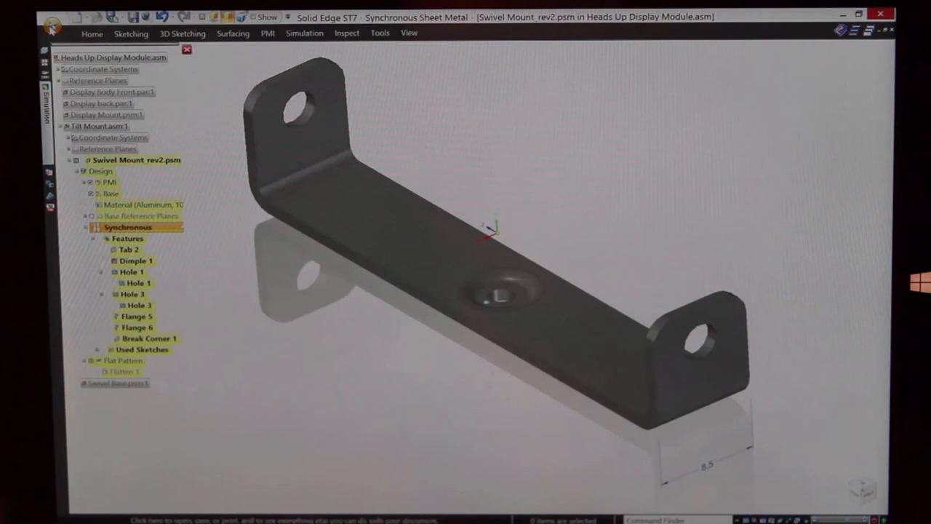
# - Export the bracket as STL via Print using Microsoft 3D Builder and save it
pyautogui.click(51, 27)
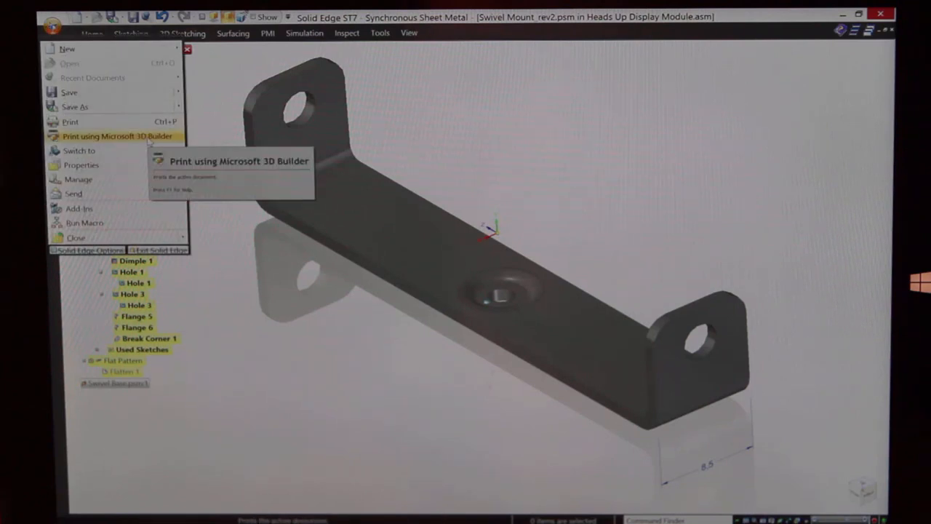
pyautogui.click(117, 136)
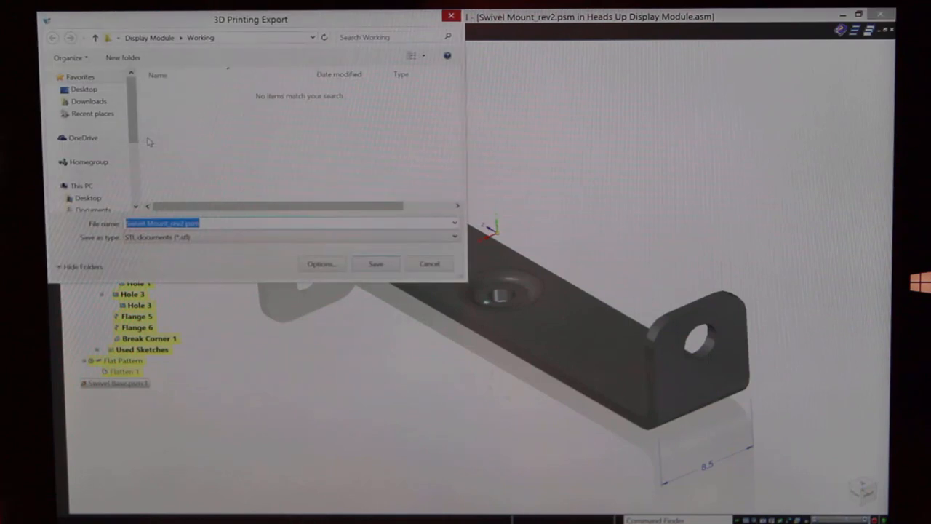
pyautogui.click(376, 263)
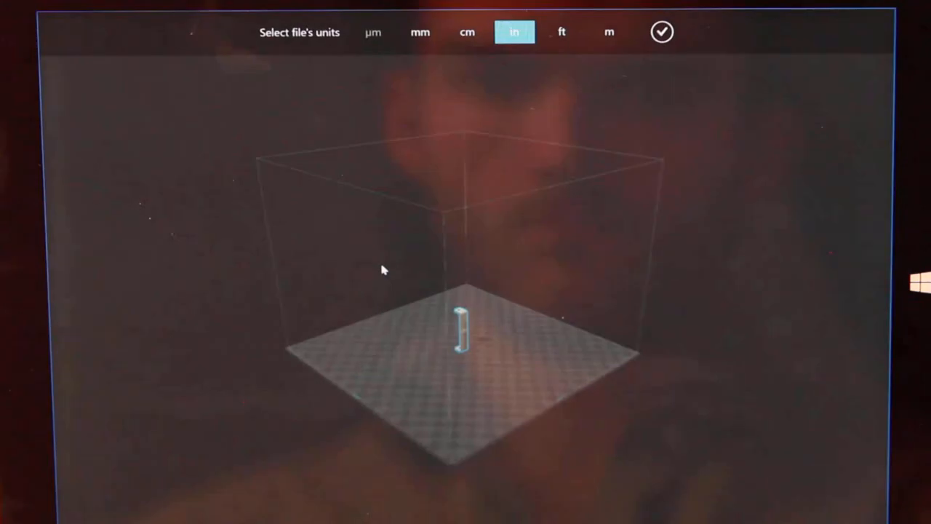